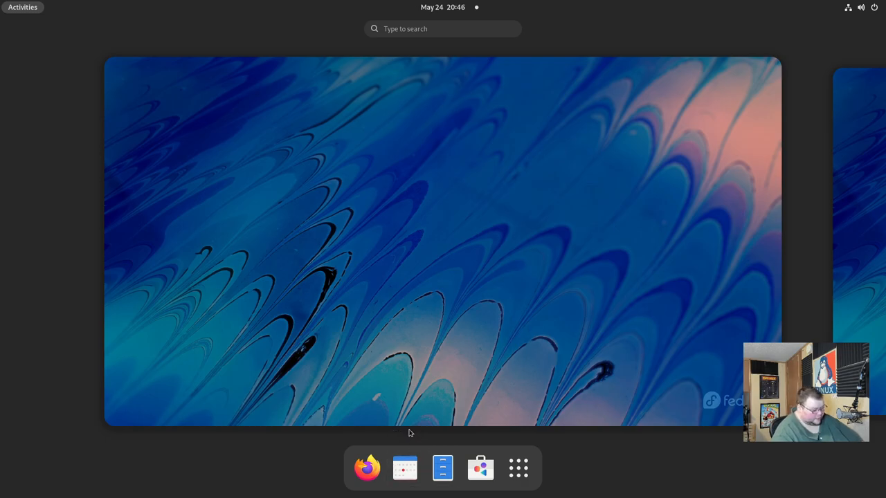
# Step: In a new terminal, show /etc/fedora-release reporting Fedora release 35 (Thirty Five)
pyautogui.click(443, 467)
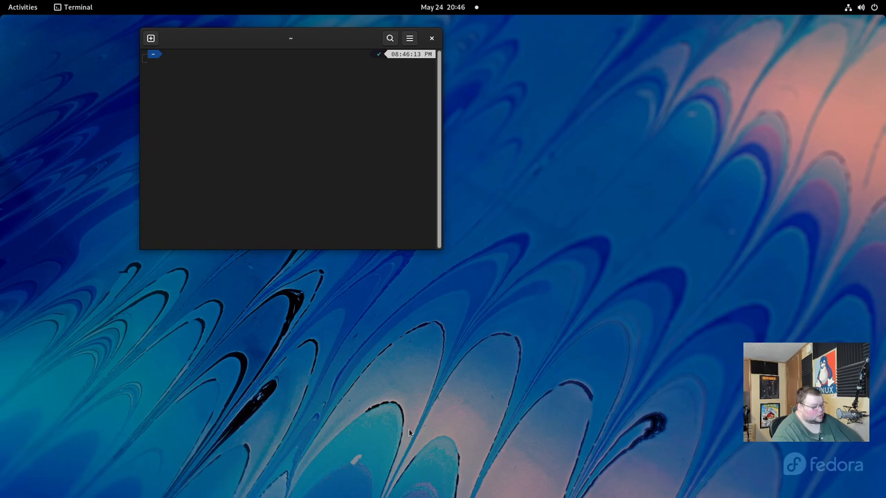
pyautogui.write('cat /etc/fedora-release')
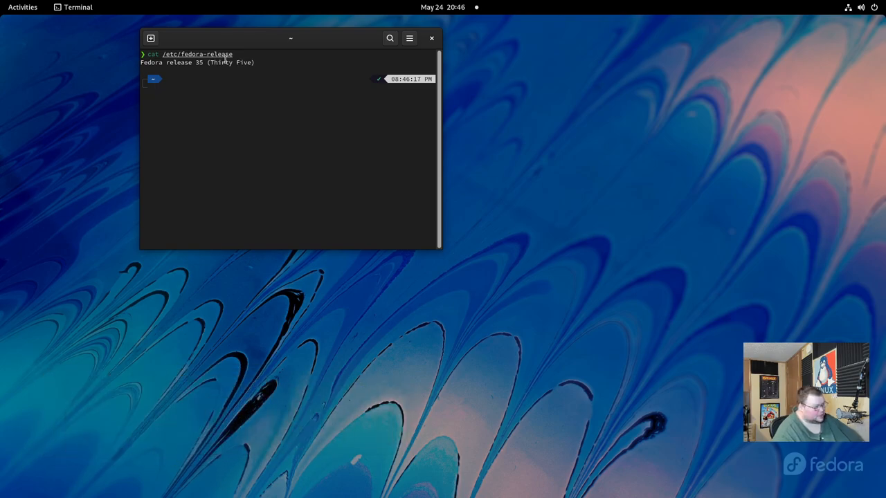
pyautogui.moveTo(291, 39); pyautogui.dragTo(343, 56)
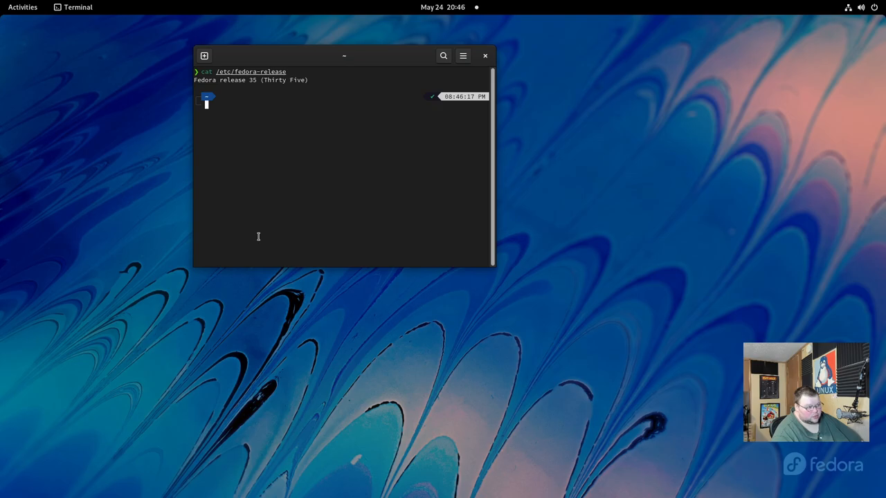
pyautogui.moveTo(254, 238)
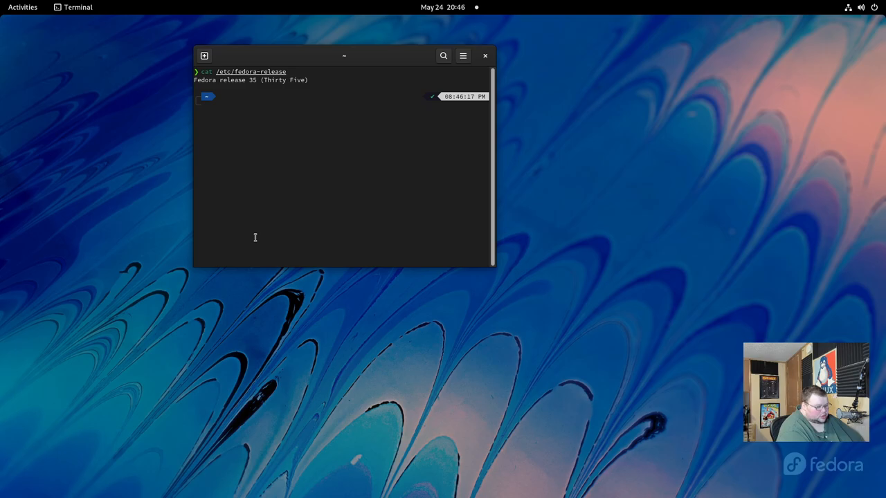
# Step: Run sudo dnf upgrade --refresh (nothing to do), then reboot with sudo reboot
pyautogui.write('sudo dnf upgrade --refresh')
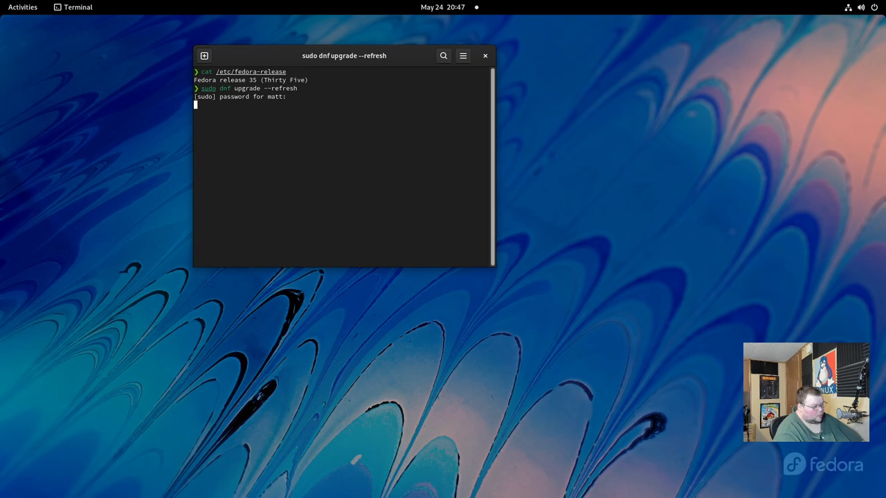
pyautogui.press('Return')
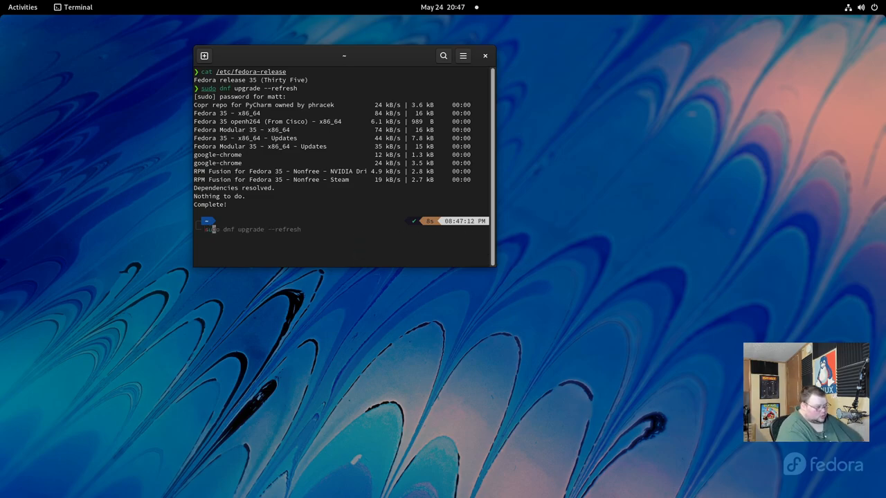
pyautogui.write('sudo reboot')
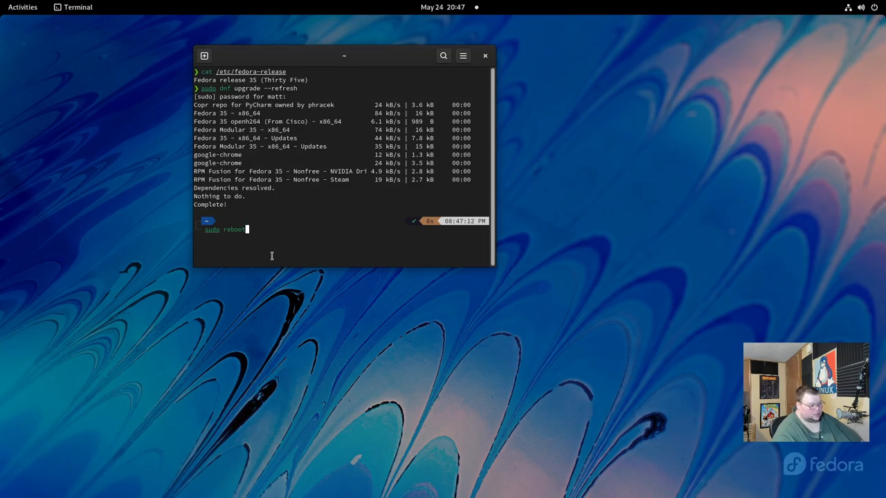
pyautogui.press('Return')
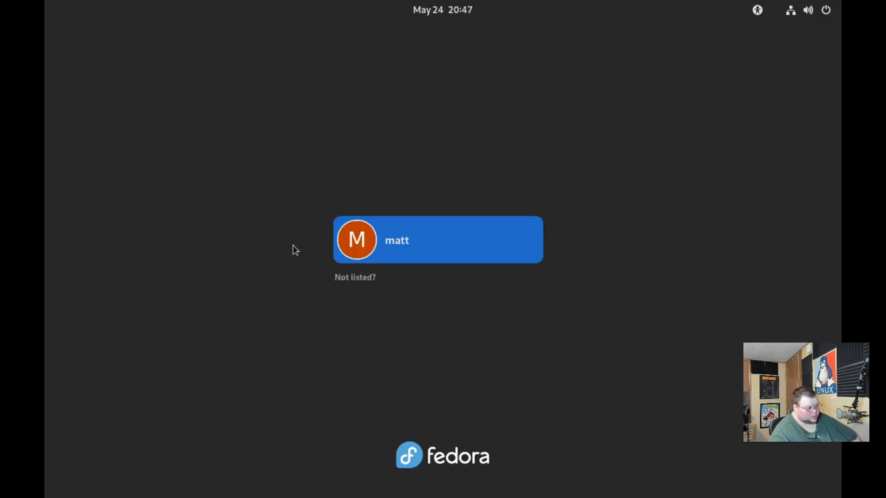
# Step: Log back in as the user at the login screen after the reboot
pyautogui.click(438, 239)
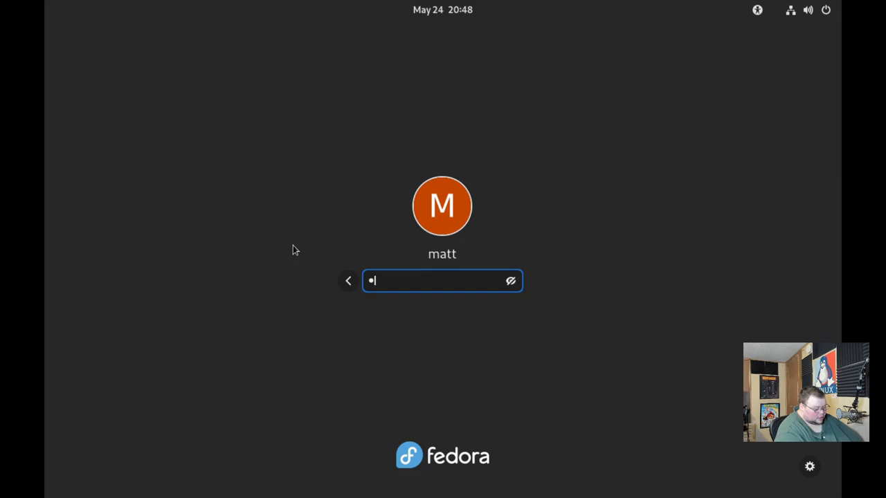
pyautogui.press('Return')
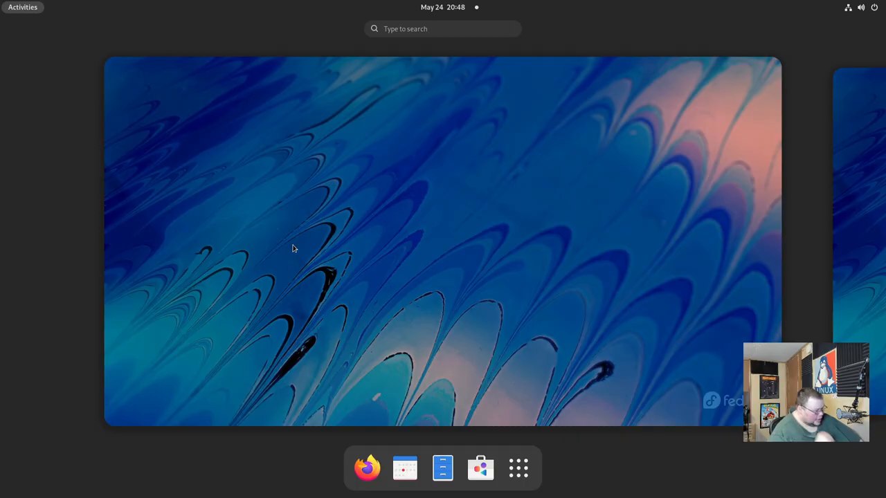
pyautogui.moveTo(480, 467)
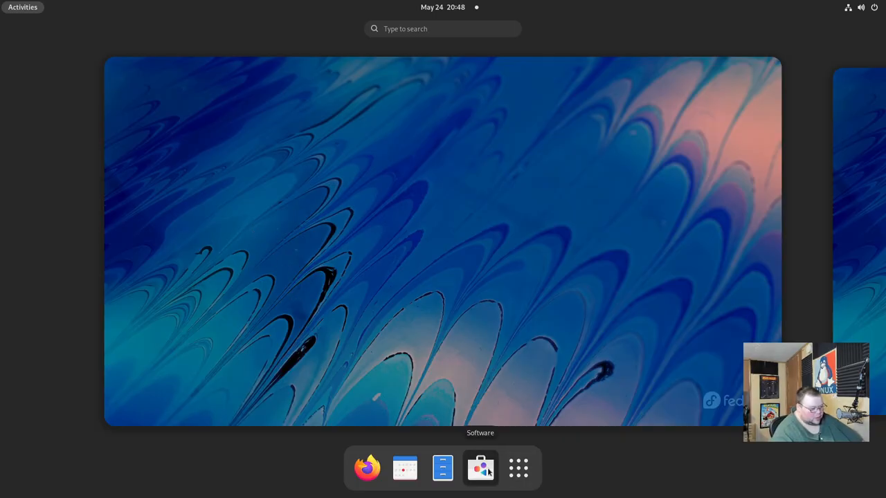
# Step: In Software Updates, start the Fedora Linux 36 download, cancel it at 14%, and close Software
pyautogui.click(480, 468)
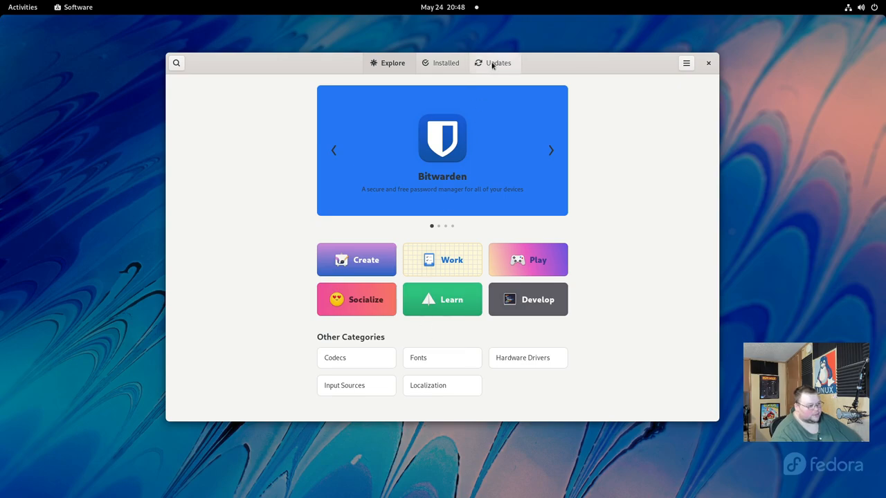
pyautogui.click(493, 64)
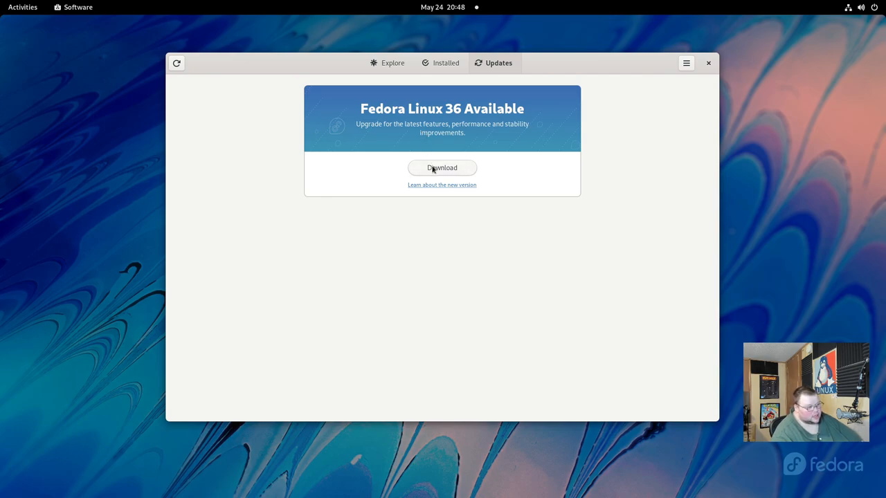
pyautogui.click(441, 167)
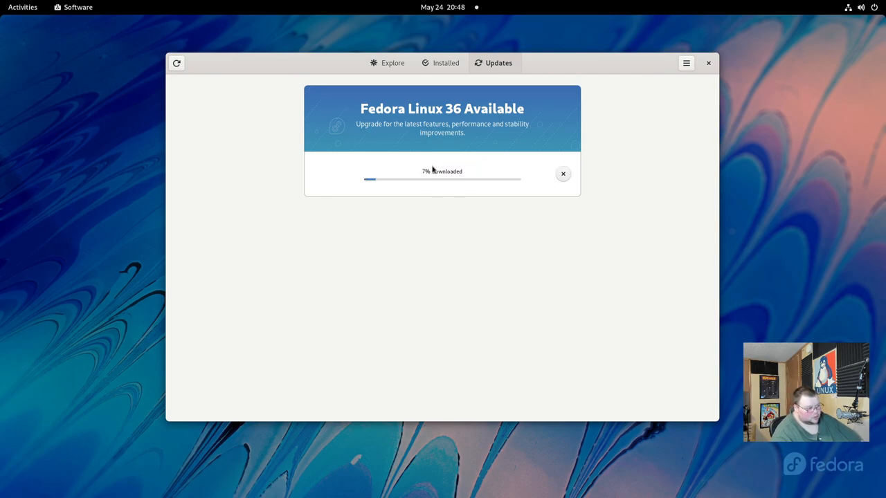
pyautogui.moveTo(440, 213)
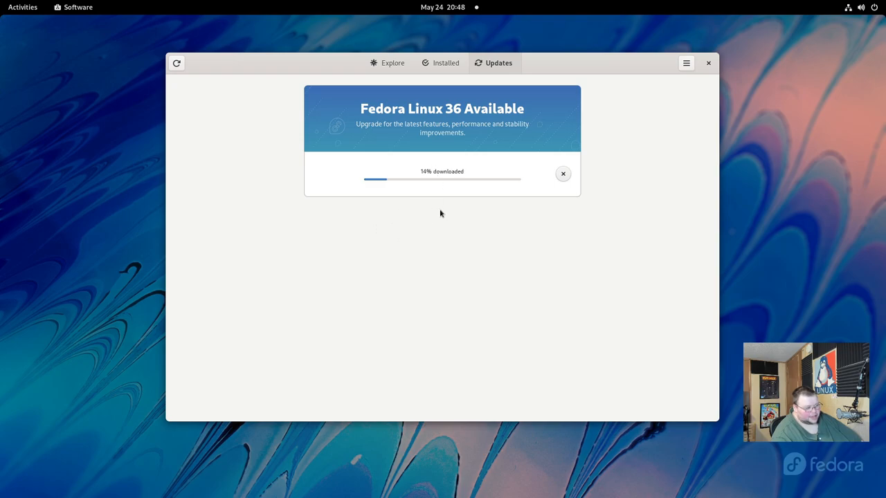
pyautogui.moveTo(448, 210)
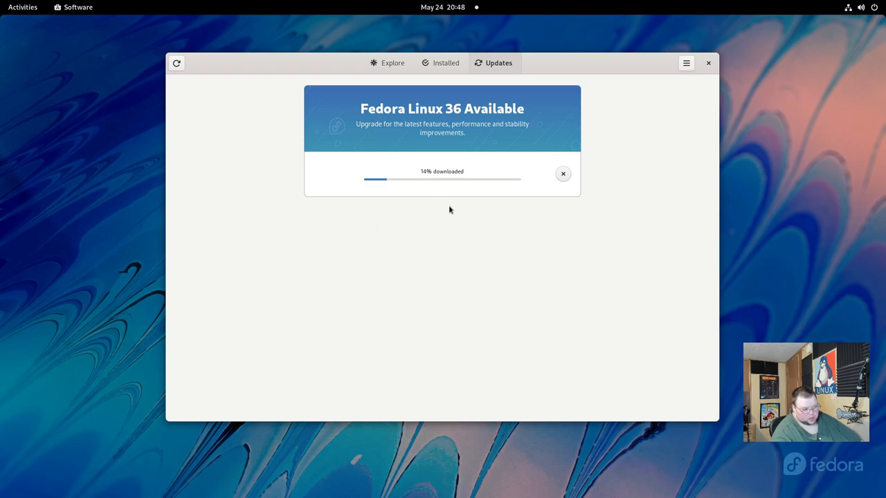
pyautogui.moveTo(444, 192)
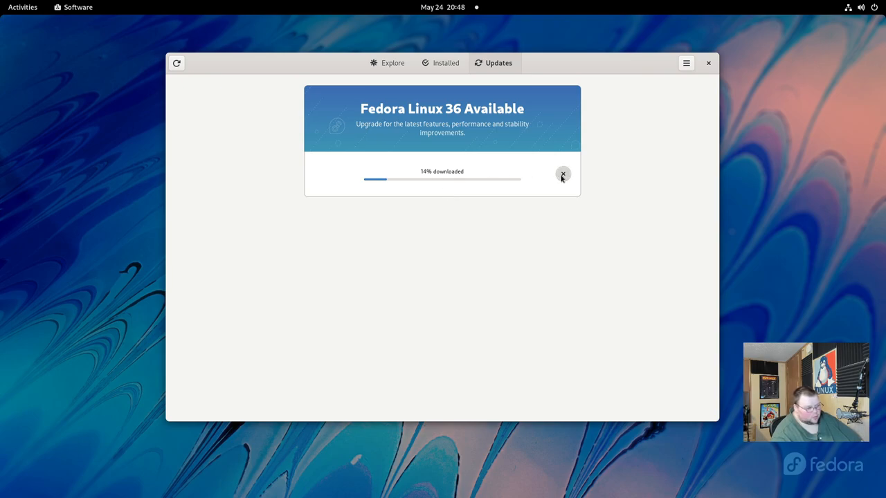
pyautogui.click(562, 174)
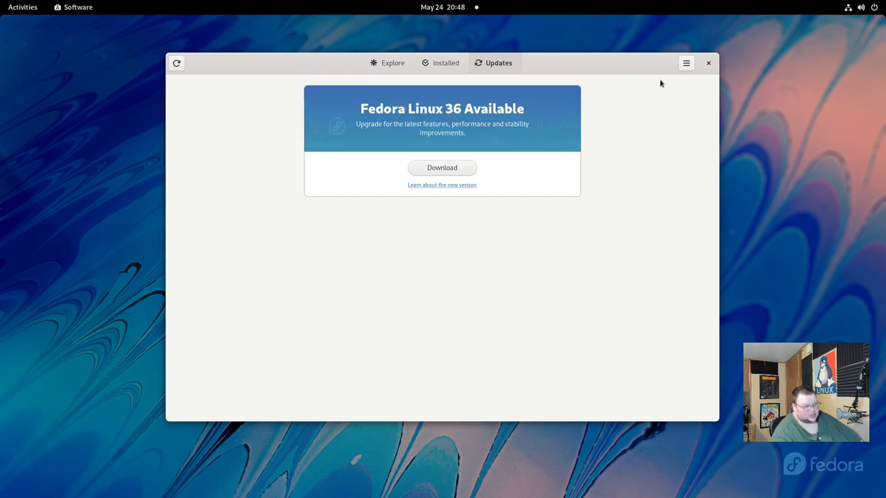
pyautogui.click(709, 63)
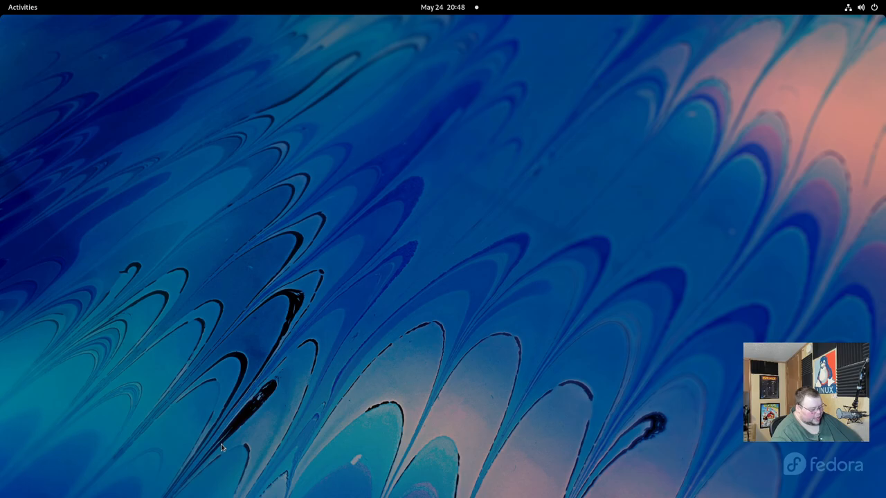
pyautogui.moveTo(224, 451)
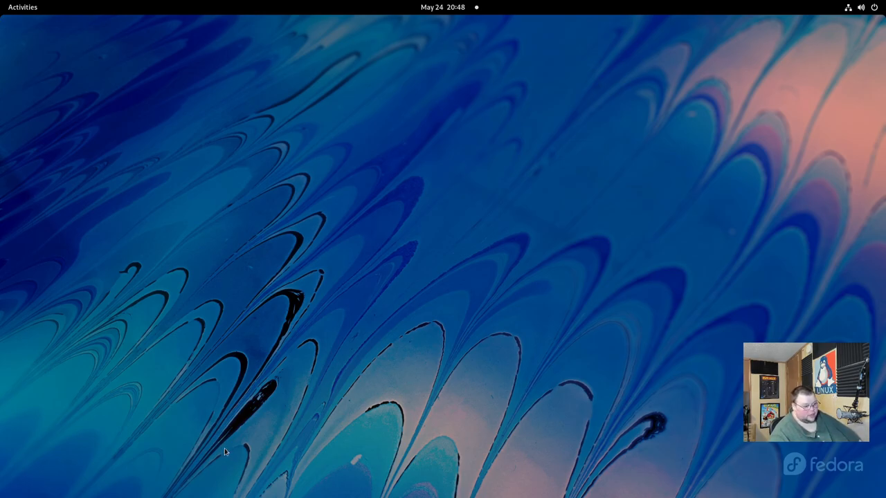
# Step: In a new terminal, run sudo dnf install dnf-plugin-system-upgrade, which is already installed
pyautogui.click(22, 7)
pyautogui.write('termi')
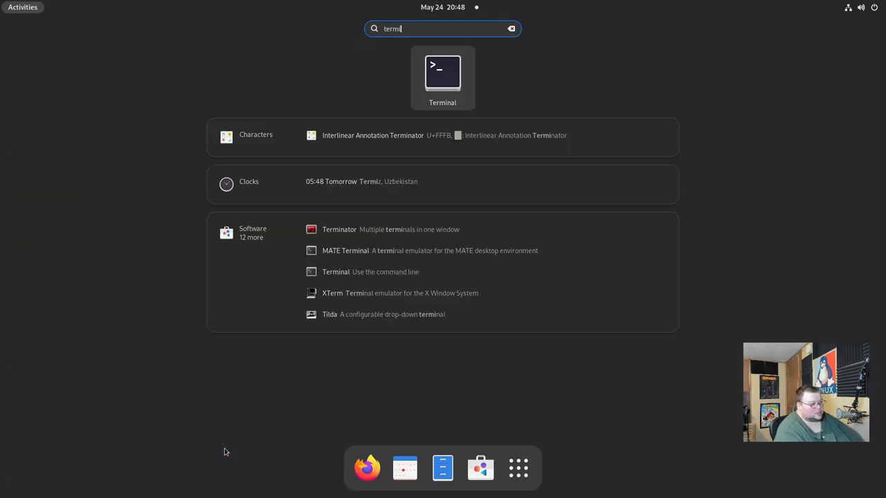
pyautogui.click(443, 72)
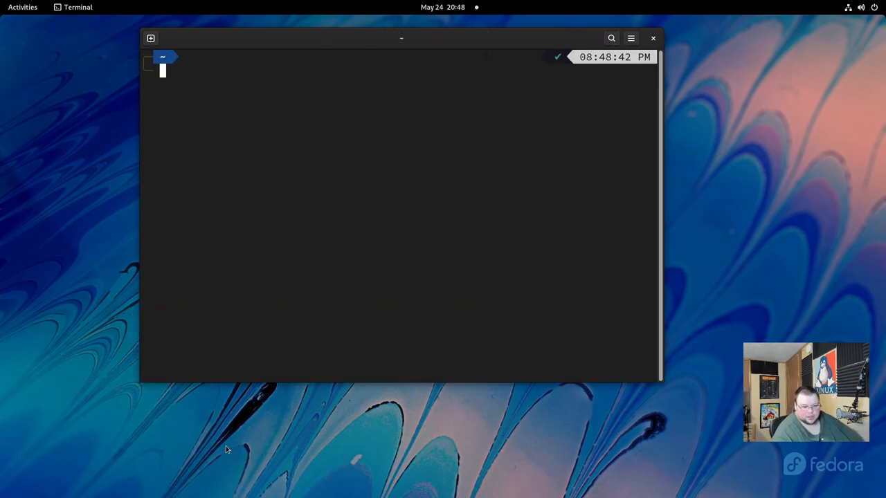
pyautogui.write('sudo reboot')
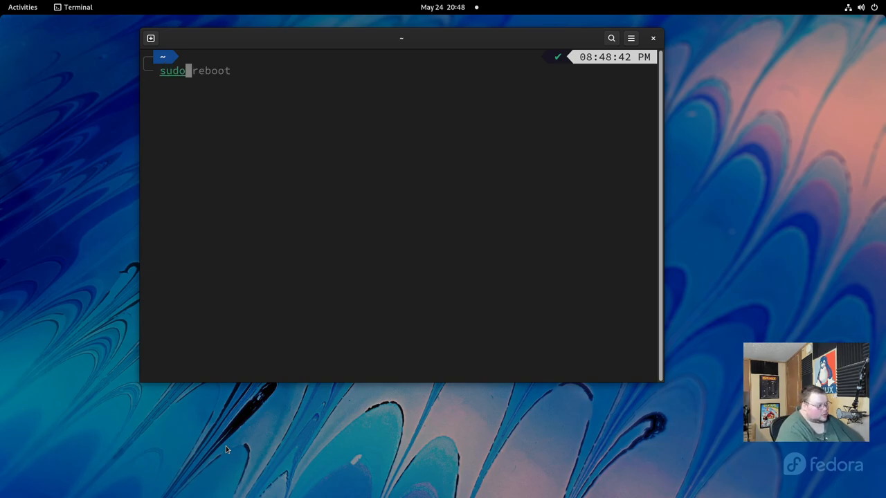
pyautogui.write('sudo dnf upgrade --refresh')
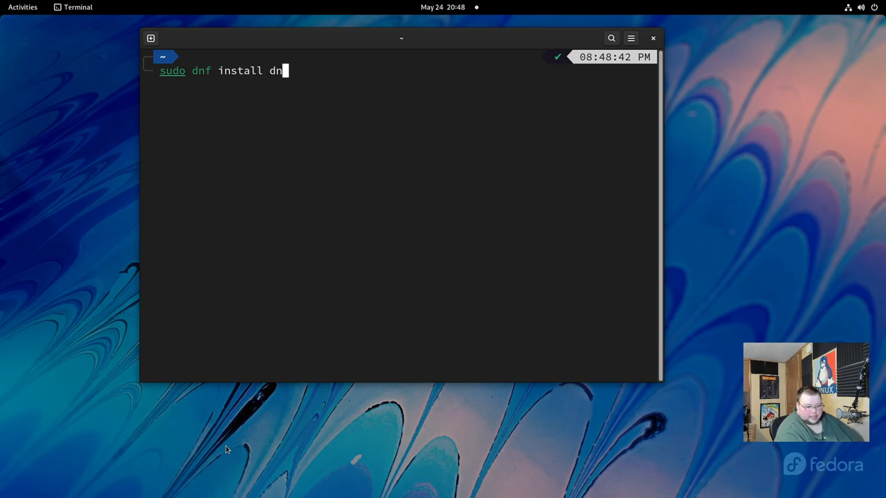
pyautogui.write('-plug')
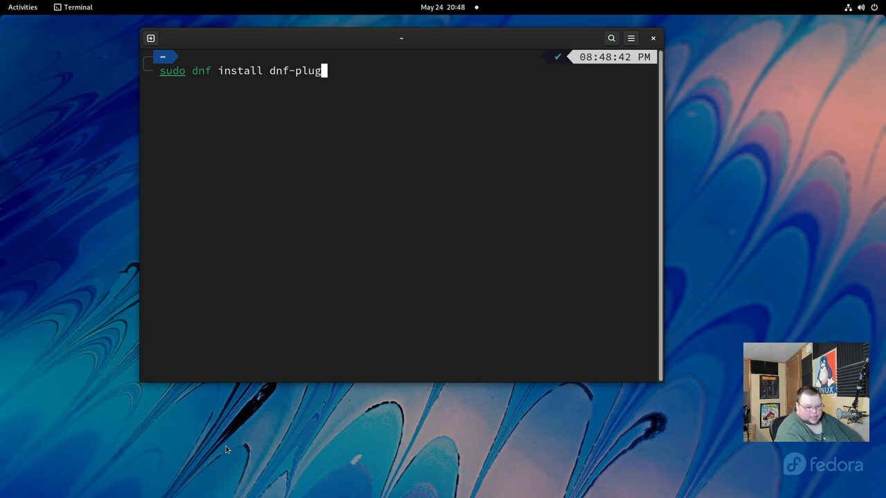
pyautogui.write('in-system-upgrade')
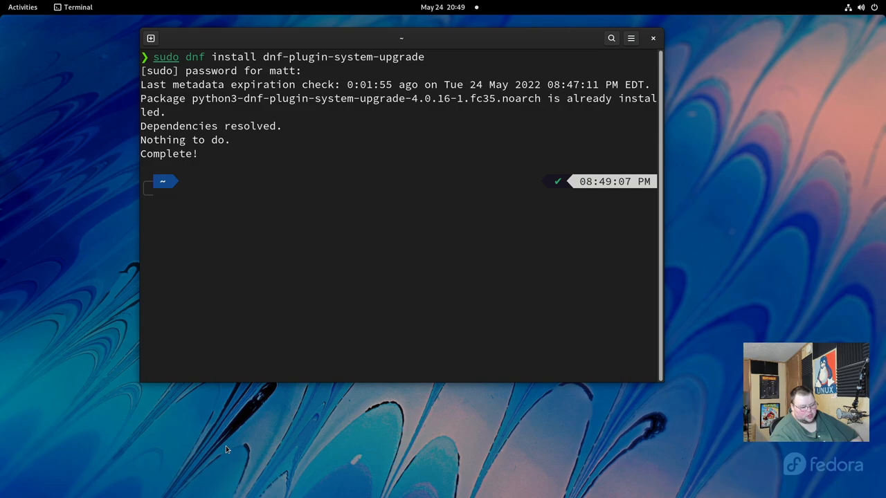
pyautogui.press('Up')
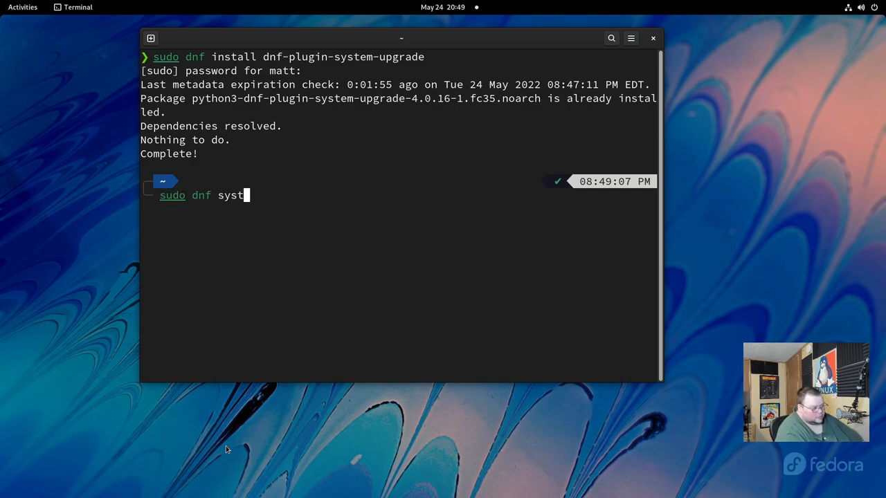
# Step: Run sudo dnf system-upgrade download --releasever=36 to begin the Fedora 36 upgrade download
pyautogui.write('em-upgrade d')
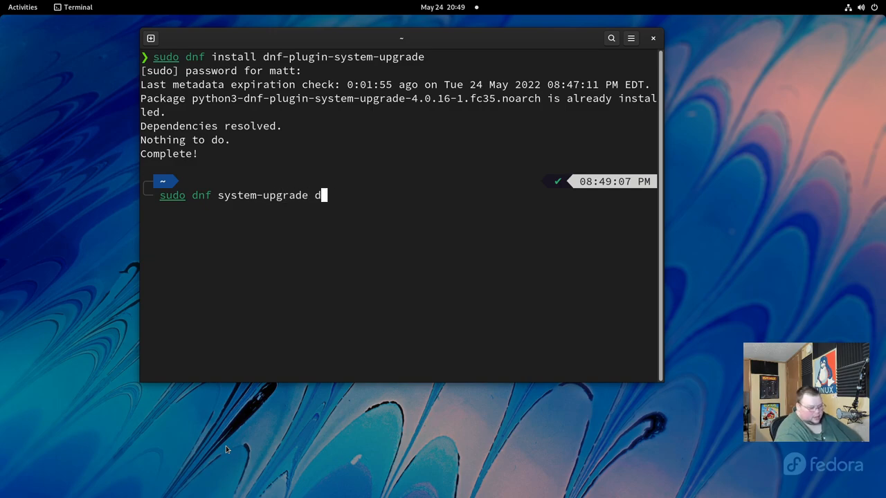
pyautogui.write('ownload --')
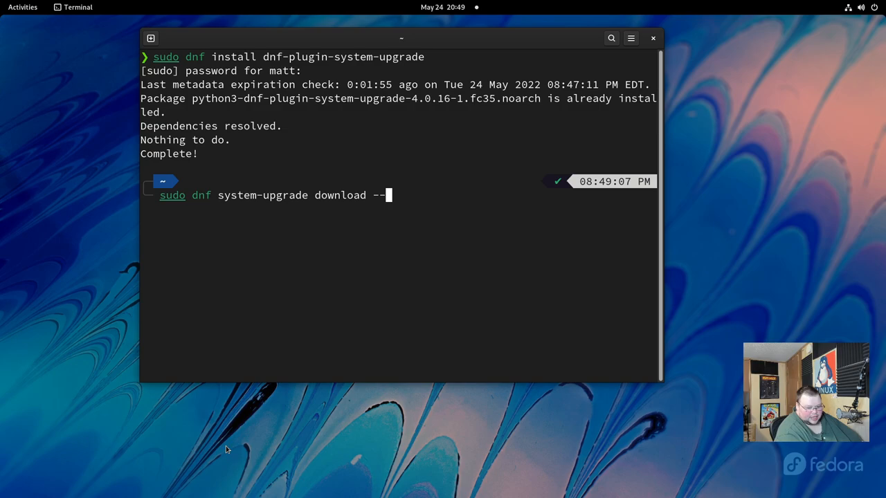
pyautogui.write('releasever')
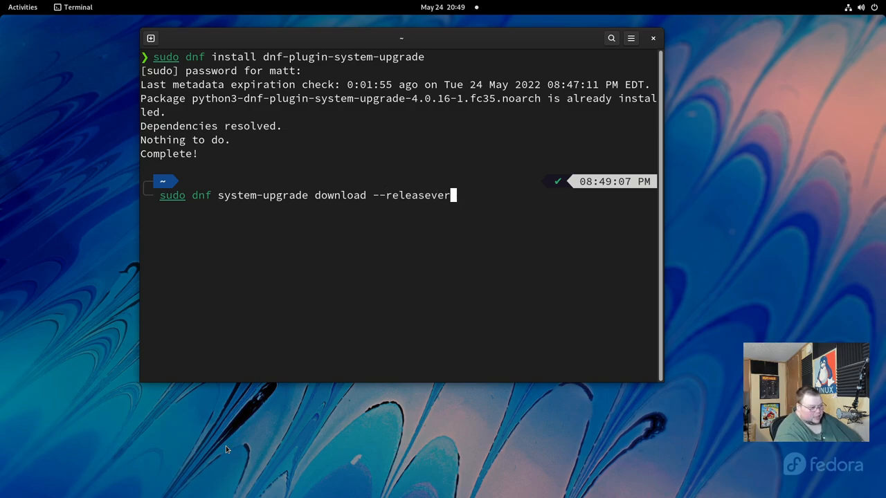
pyautogui.write('=')
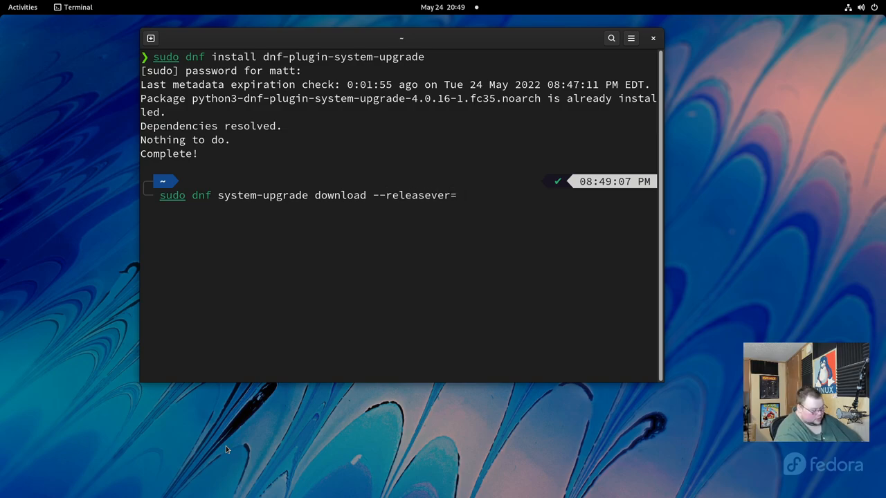
pyautogui.write('36')
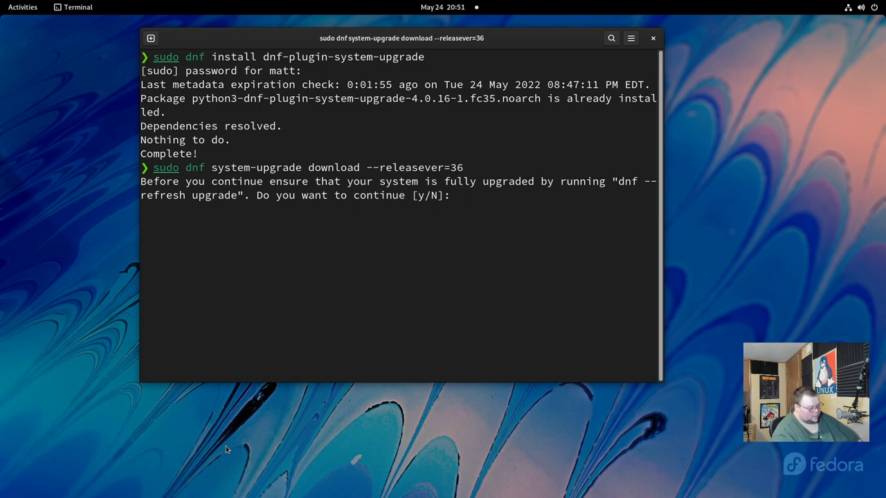
# Step: Confirm y twice to accept the transaction and download all 1776 Fedora 36 packages (1.7 GB)
pyautogui.write('y')
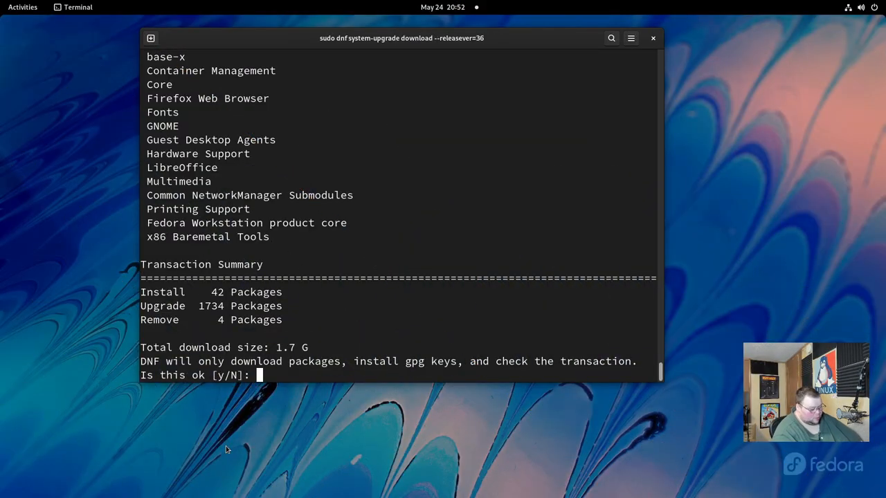
pyautogui.write('y')
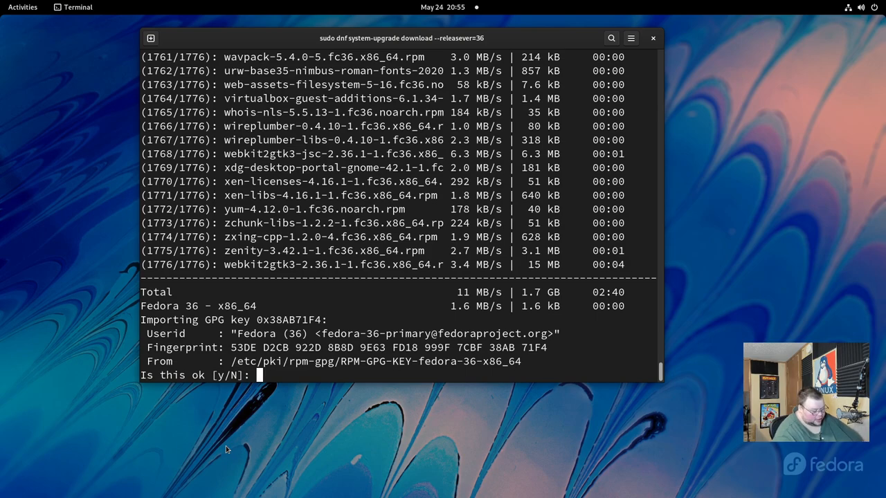
# Step: Import the Fedora 36 GPG key with y, then run sudo dnf system-upgrade reboot
pyautogui.write('y')
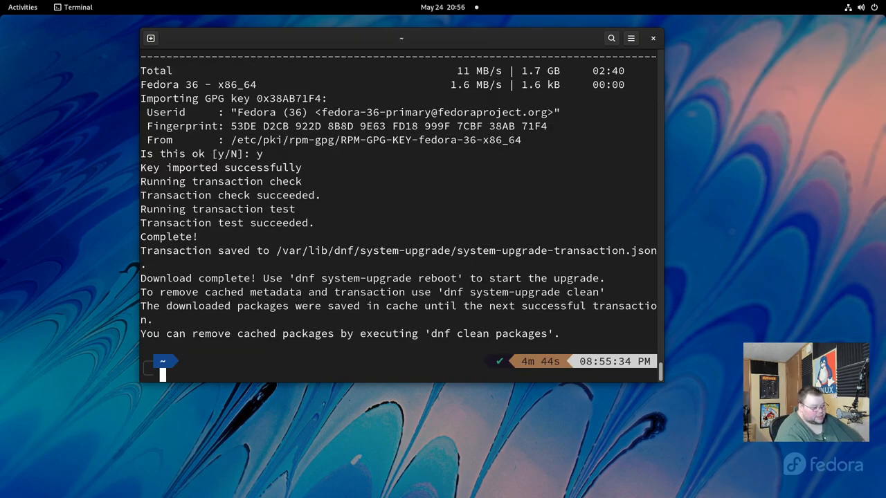
pyautogui.write('dnf')
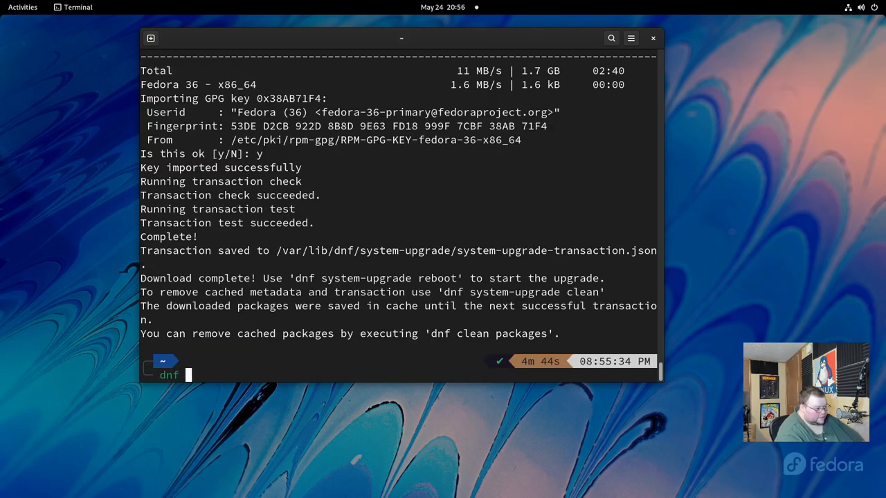
pyautogui.write('system-')
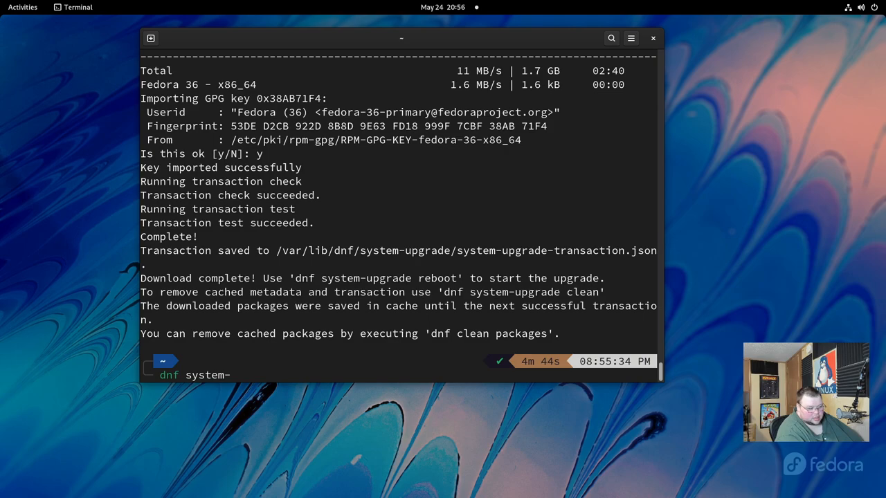
pyautogui.write('upgdare')
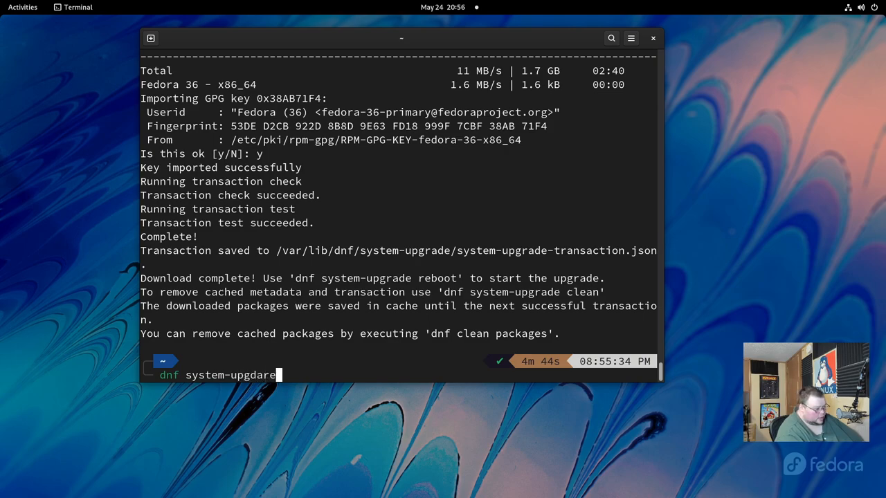
pyautogui.press('BackSpace')
pyautogui.write('rade reboot')
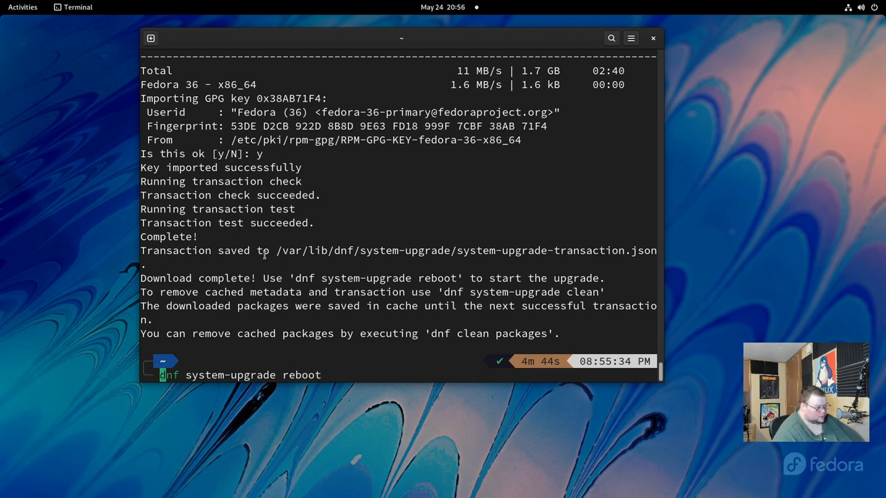
pyautogui.write('sudo')
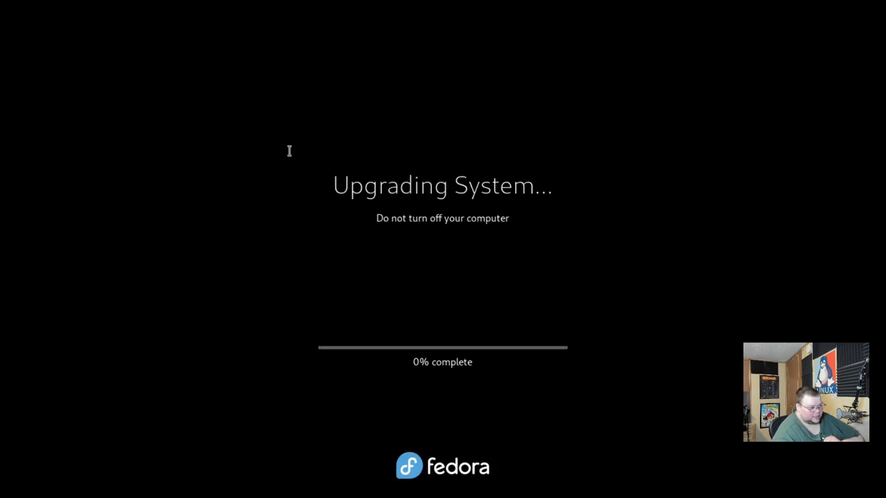
pyautogui.moveTo(396, 331)
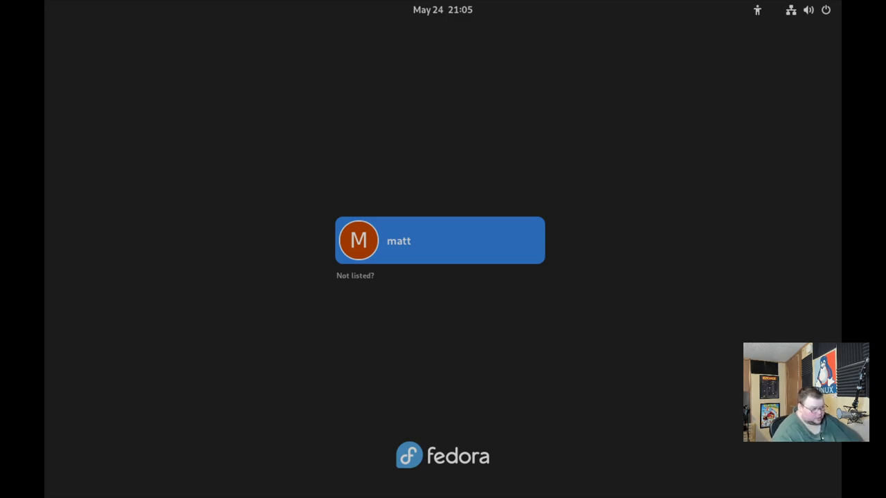
# Step: Log in, show /etc/fedora-release reporting Fedora release 36 (Thirty Six), and close the terminal
pyautogui.click(440, 241)
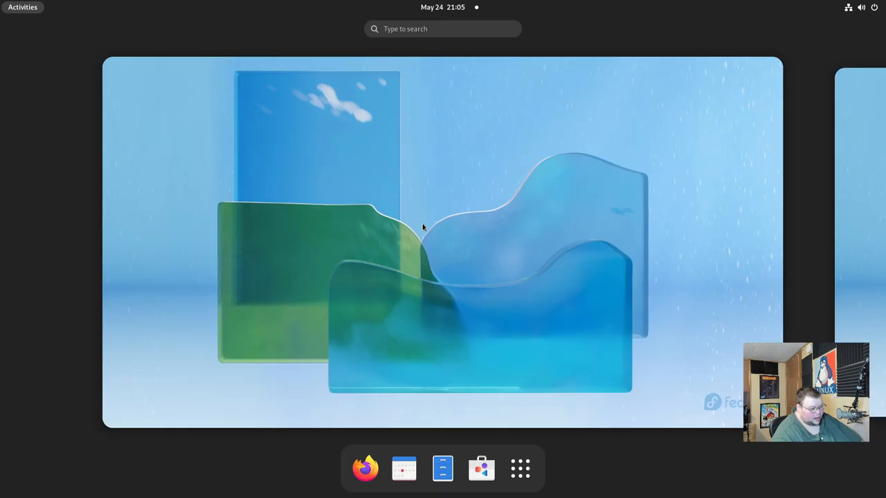
pyautogui.write('r')
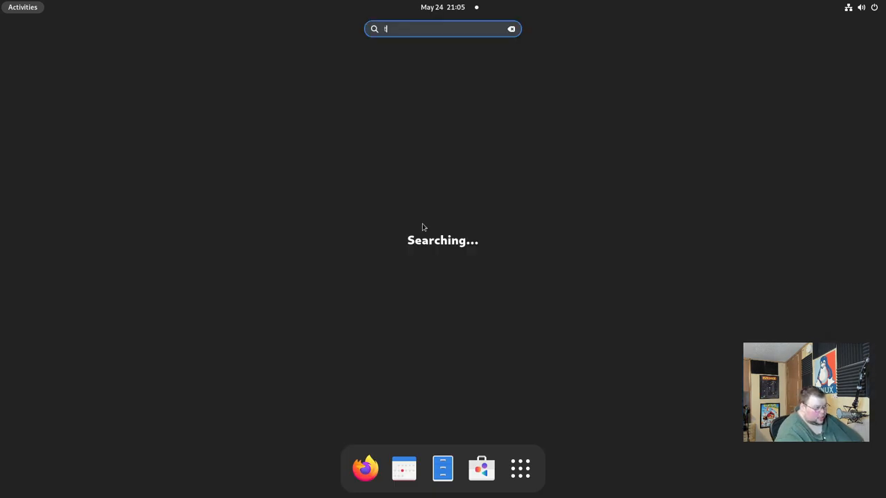
pyautogui.press('Return')
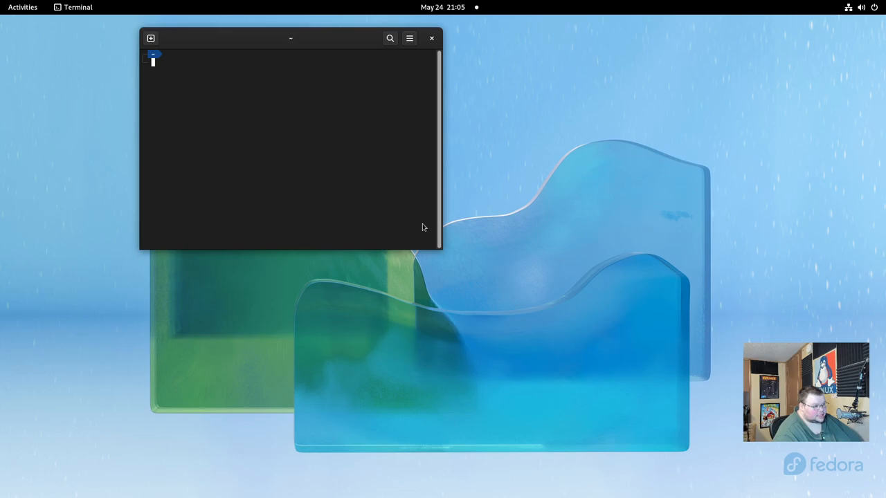
pyautogui.write('sudo dnf system-upgrade dowoot')
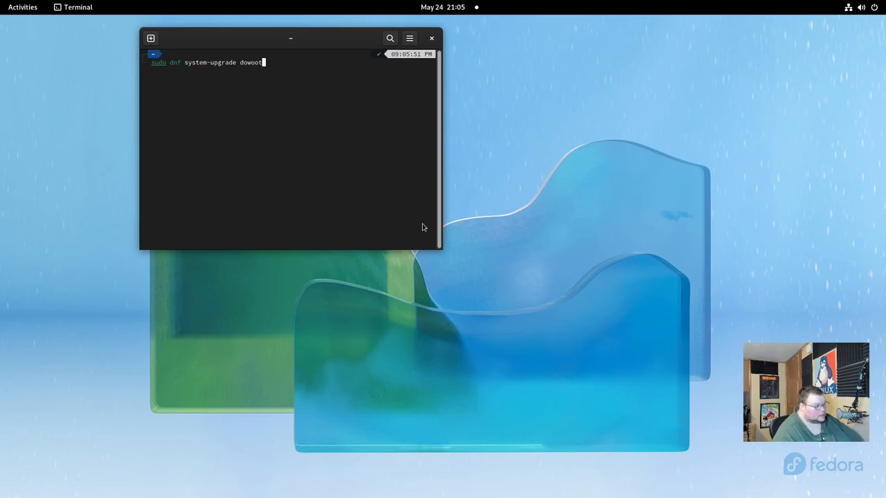
pyautogui.write('cat /etc/fedora-release')
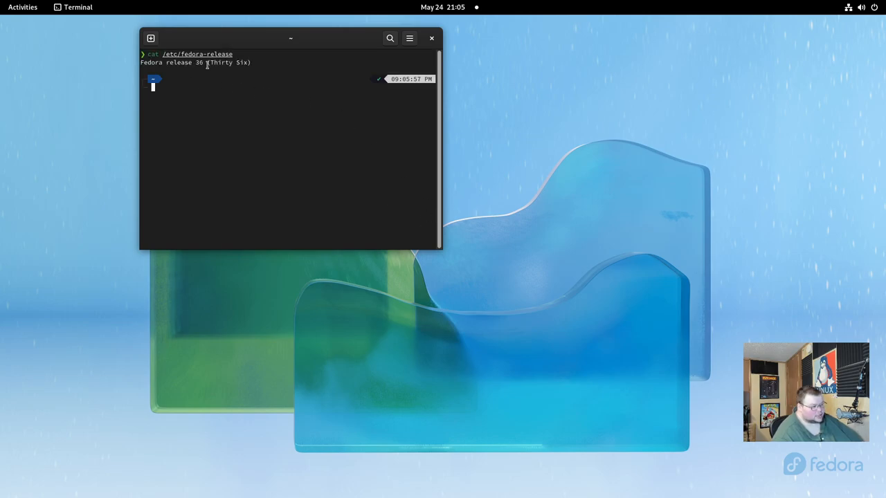
pyautogui.click(22, 7)
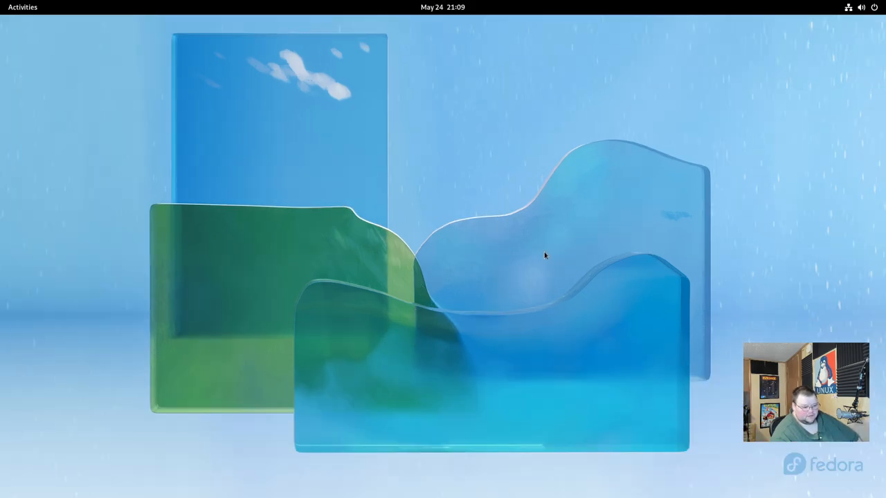
pyautogui.moveTo(510, 270)
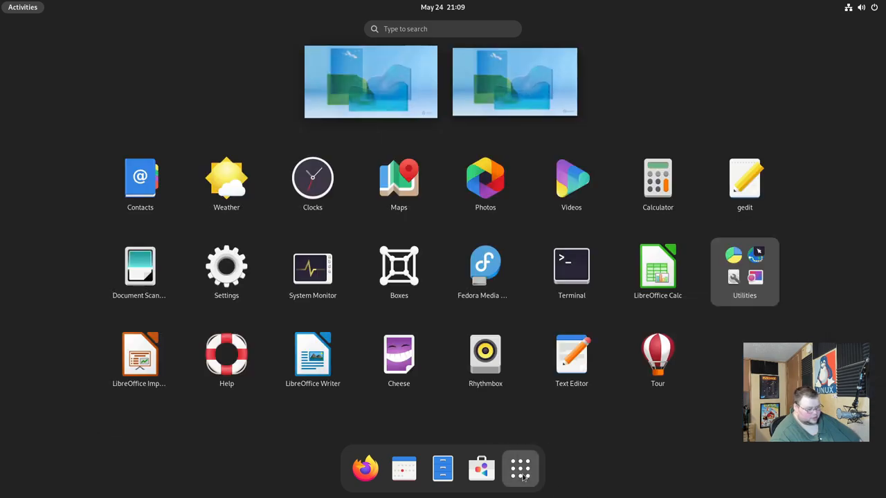
pyautogui.moveTo(496, 427)
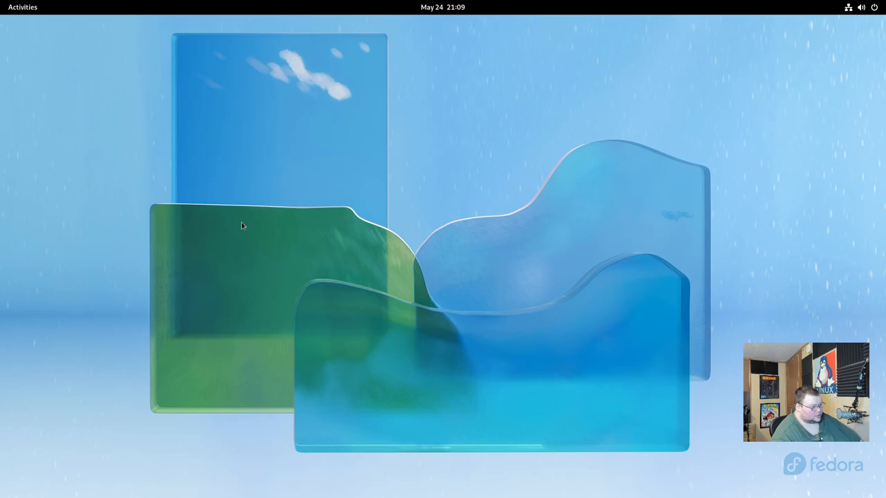
# Step: Launch Settings and show the Appearance panel with Light and Dark styles
pyautogui.click(242, 225)
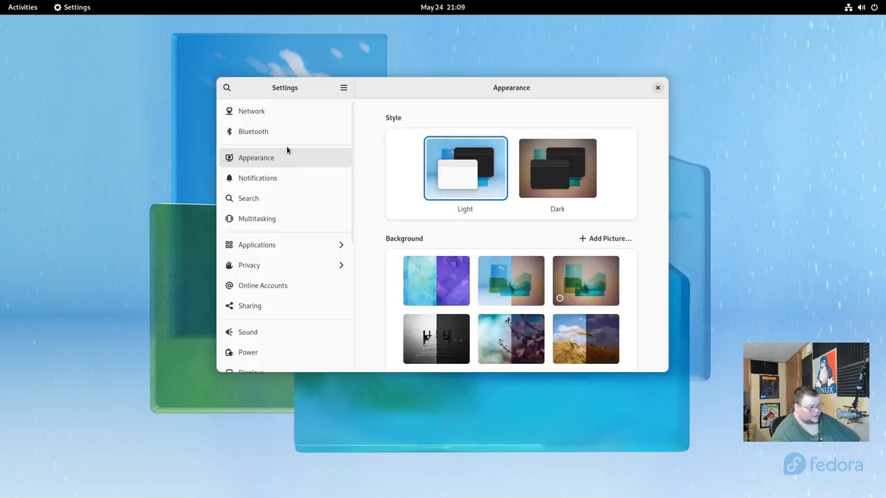
pyautogui.click(557, 167)
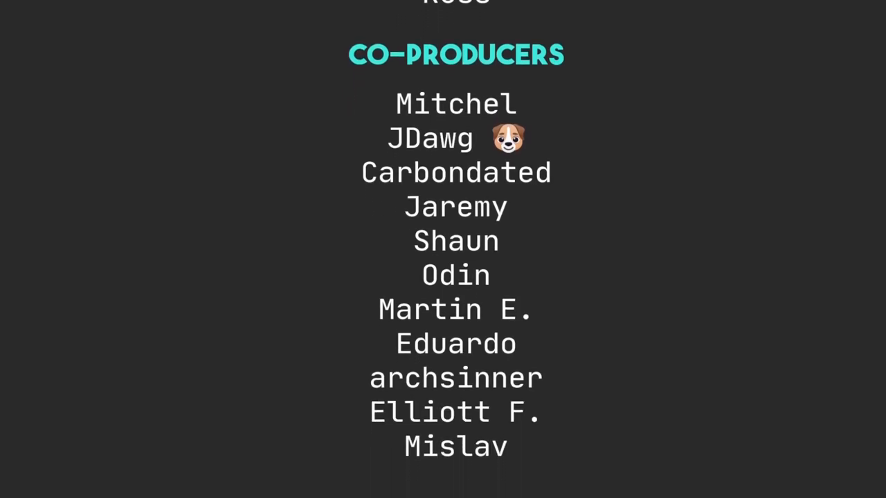
pyautogui.scroll(3)
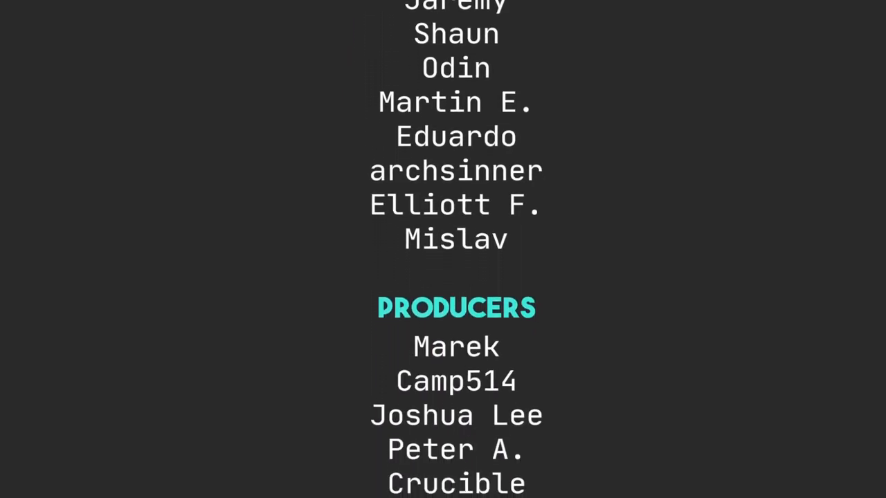
pyautogui.scroll(-3)
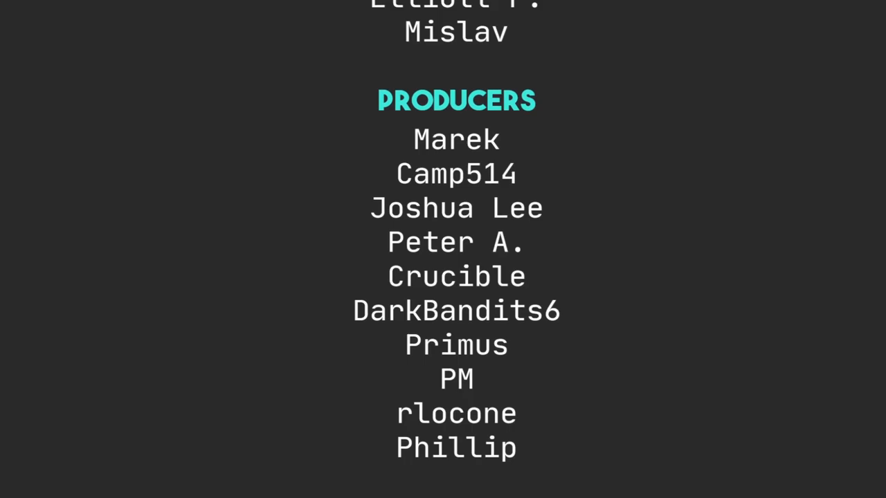